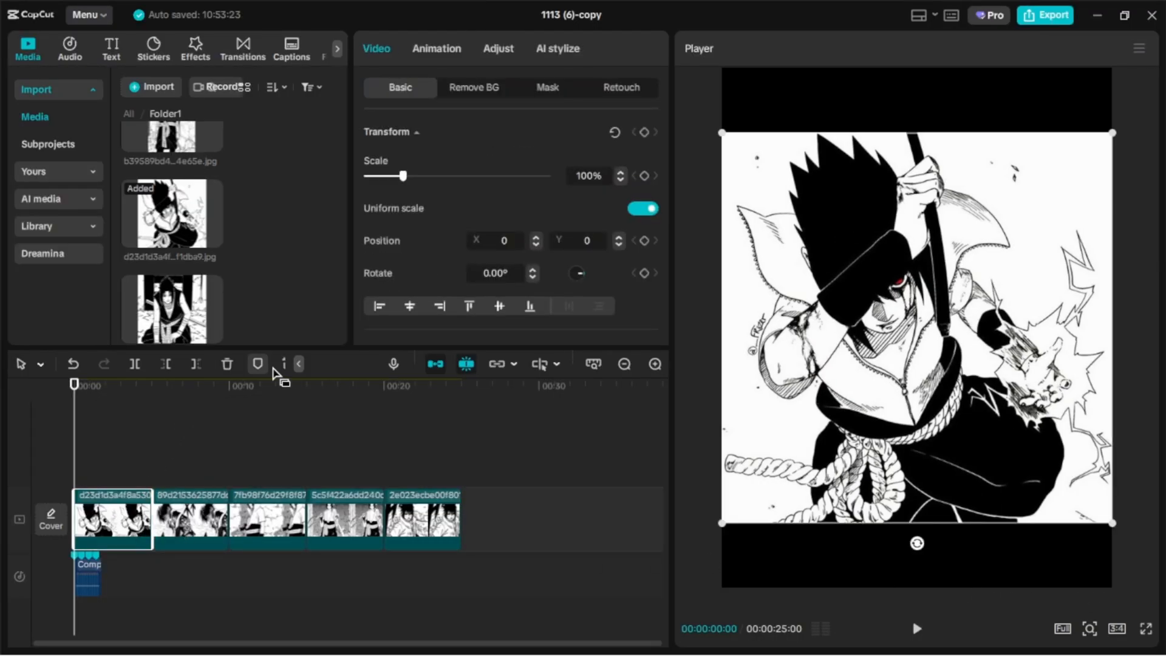
Step: Crop each manga still to a 3:4 portrait frame and confirm the crop
left_click(256, 364)
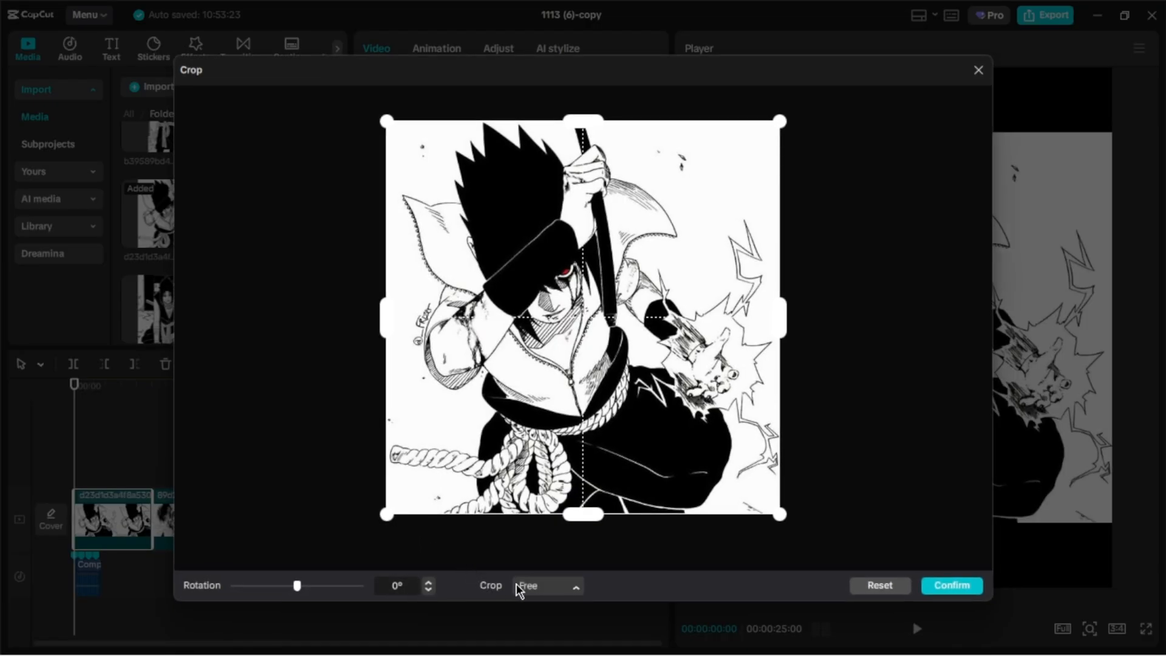
left_click(547, 586)
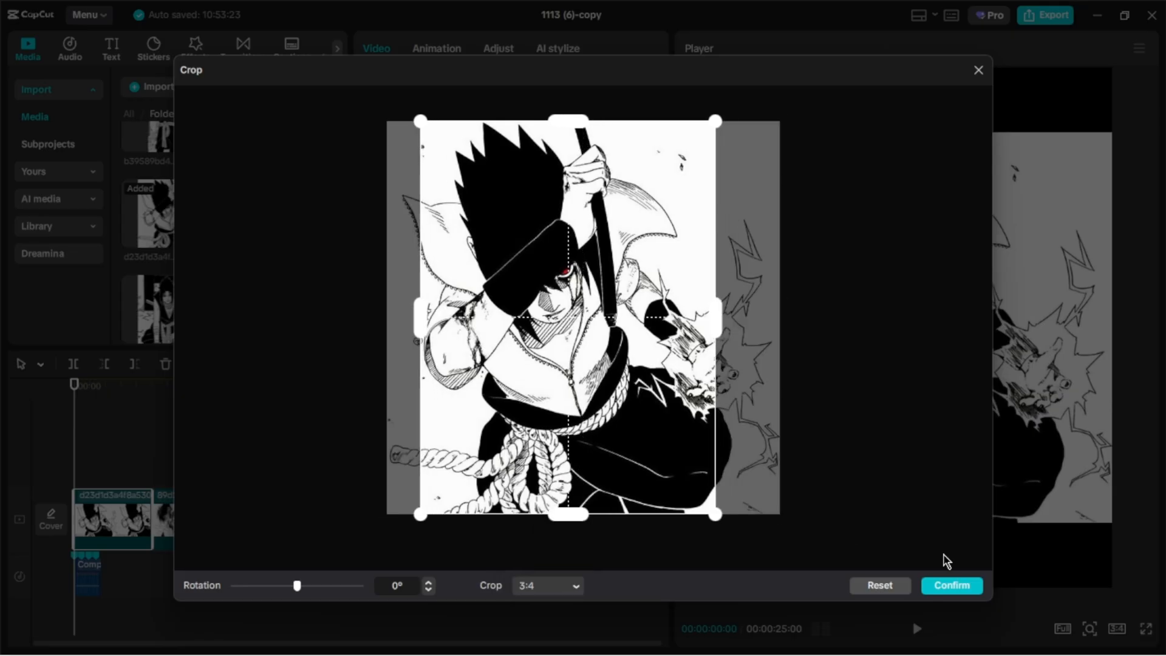
left_click(952, 585)
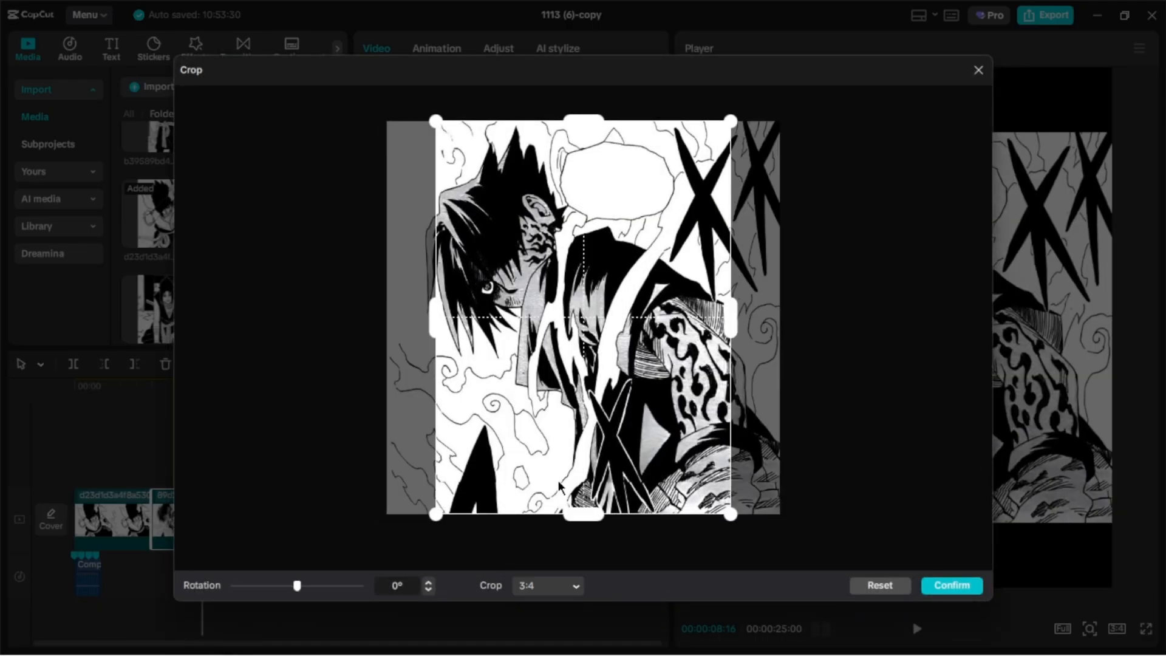
left_click(545, 585)
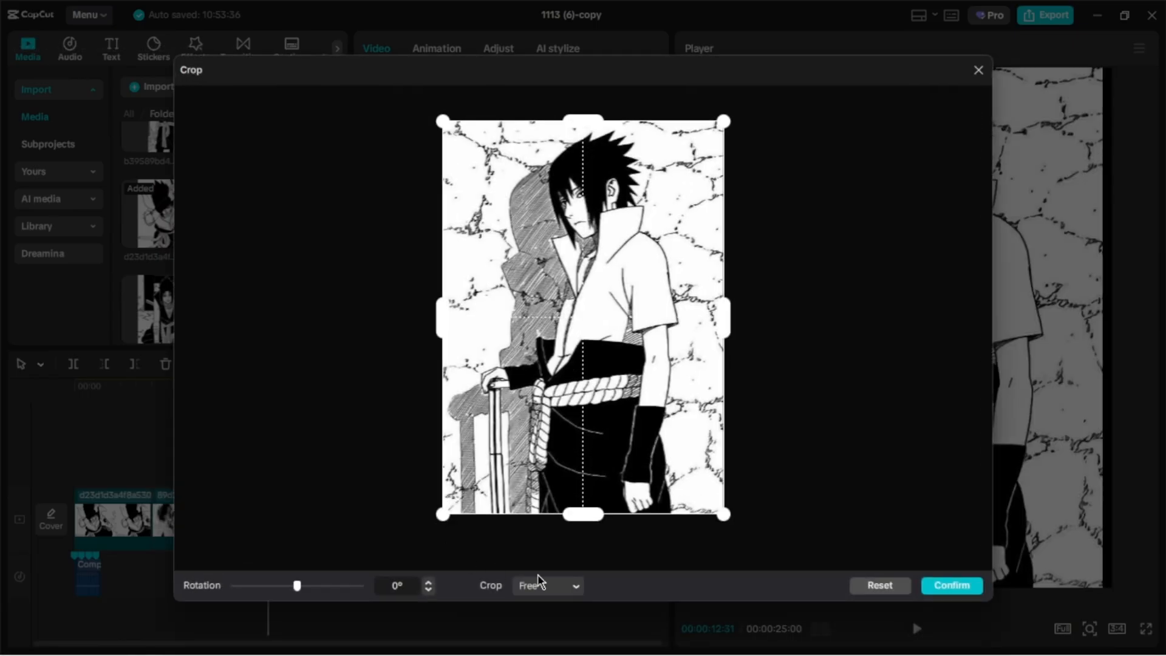
left_click(951, 584)
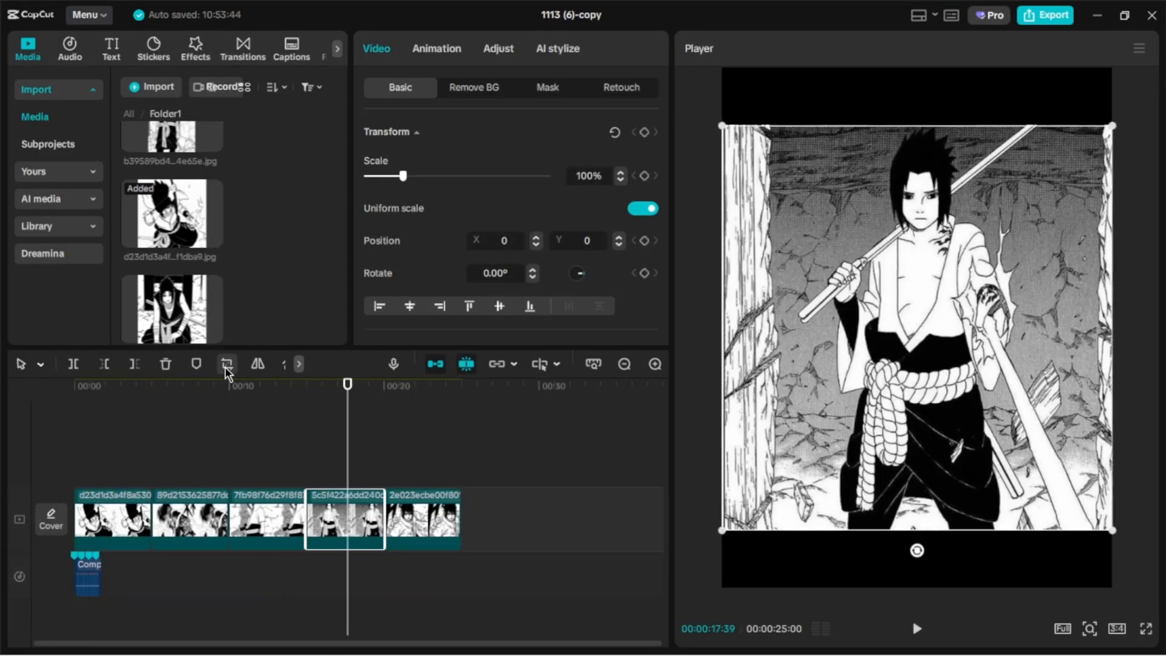
left_click(227, 364)
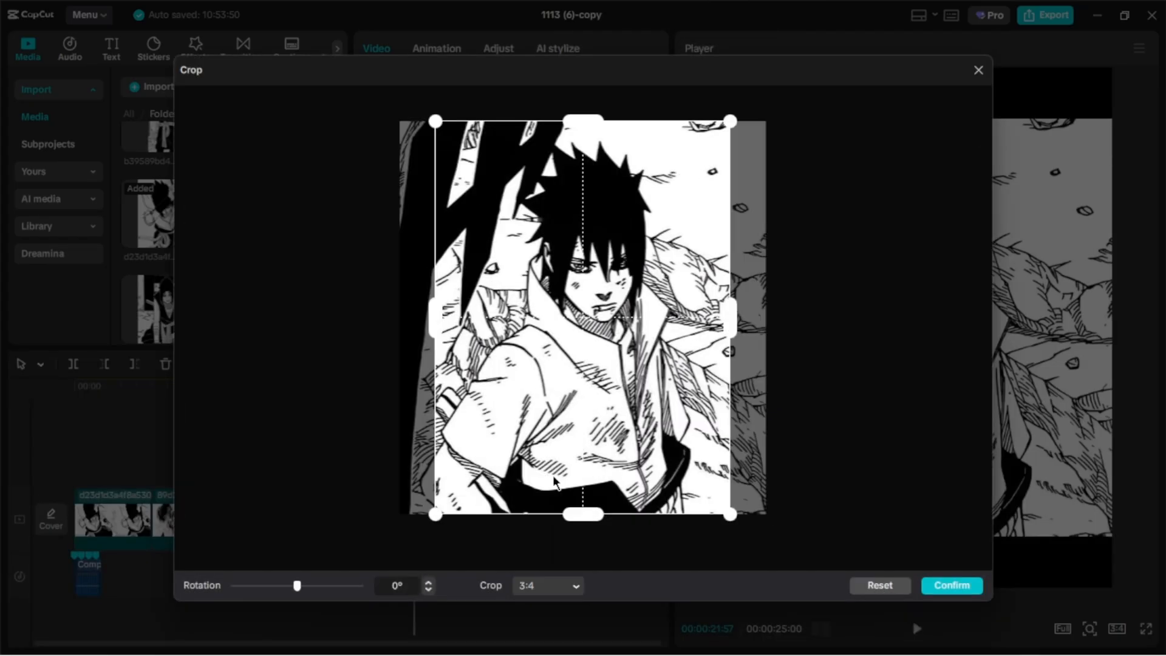
left_click(951, 586)
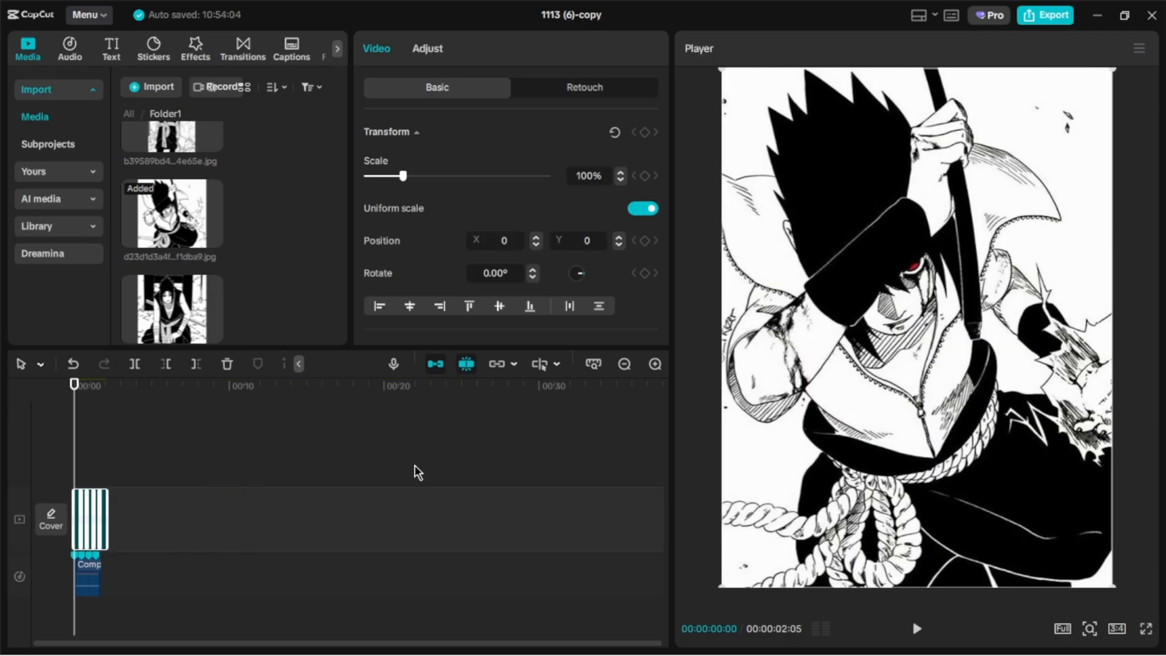
Step: Set the canvas to 3:4 and shorten each still to a few frames
left_click(654, 364)
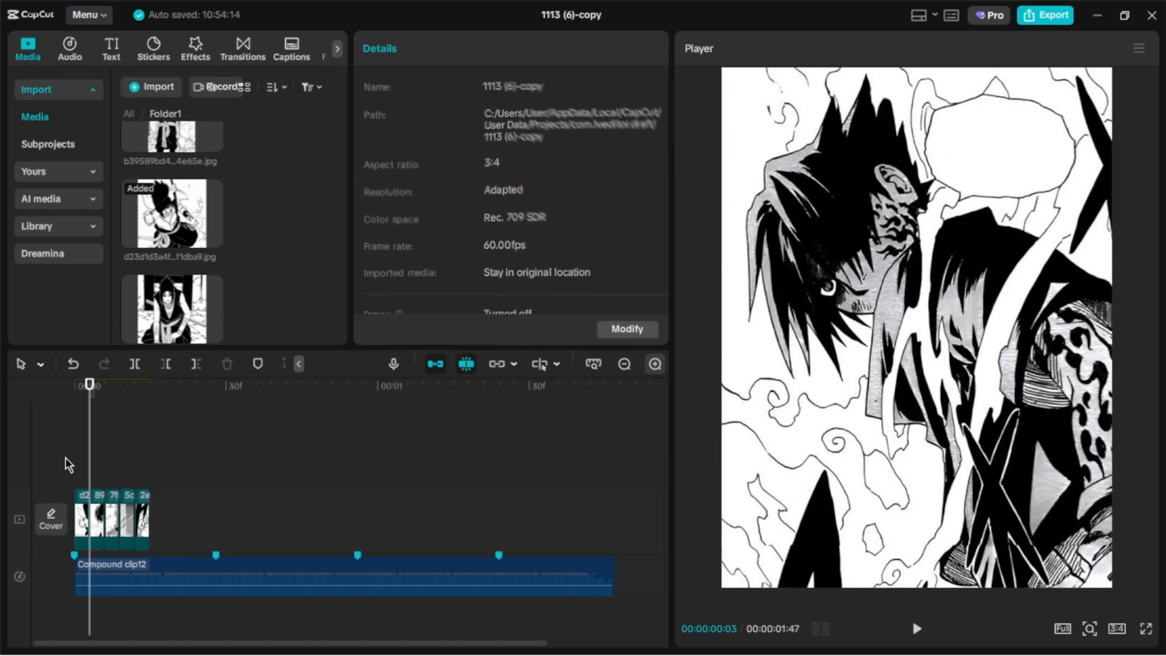
Step: Add a 100% scale keyframe and a zoomed value later on each still
left_click(89, 521)
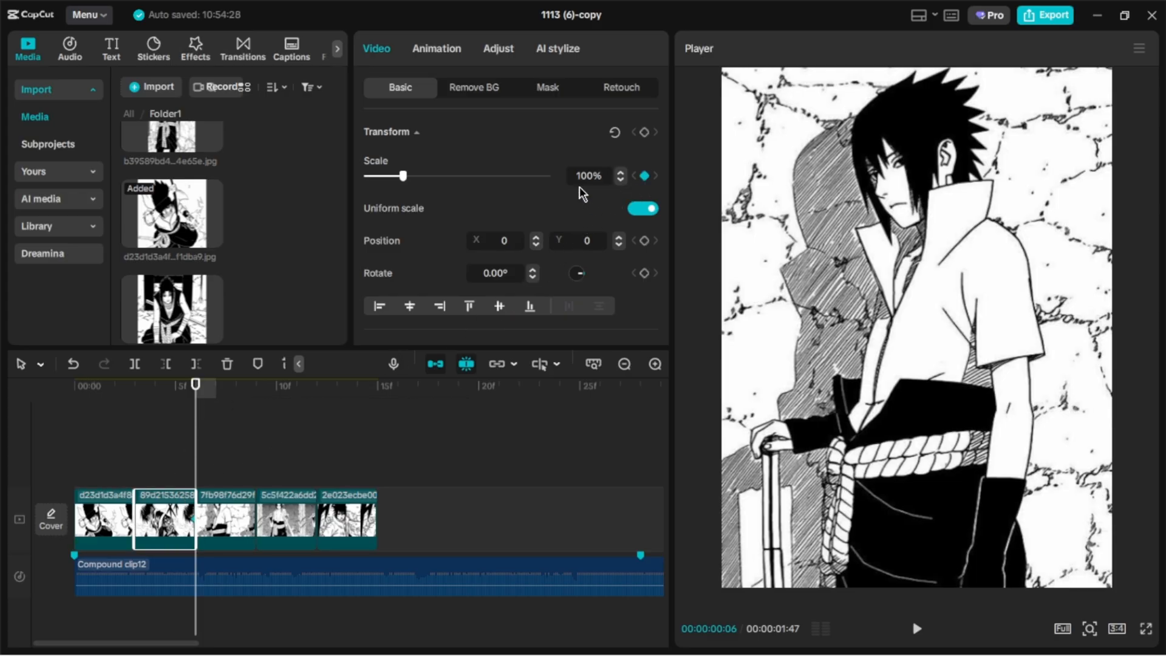
left_click(135, 385)
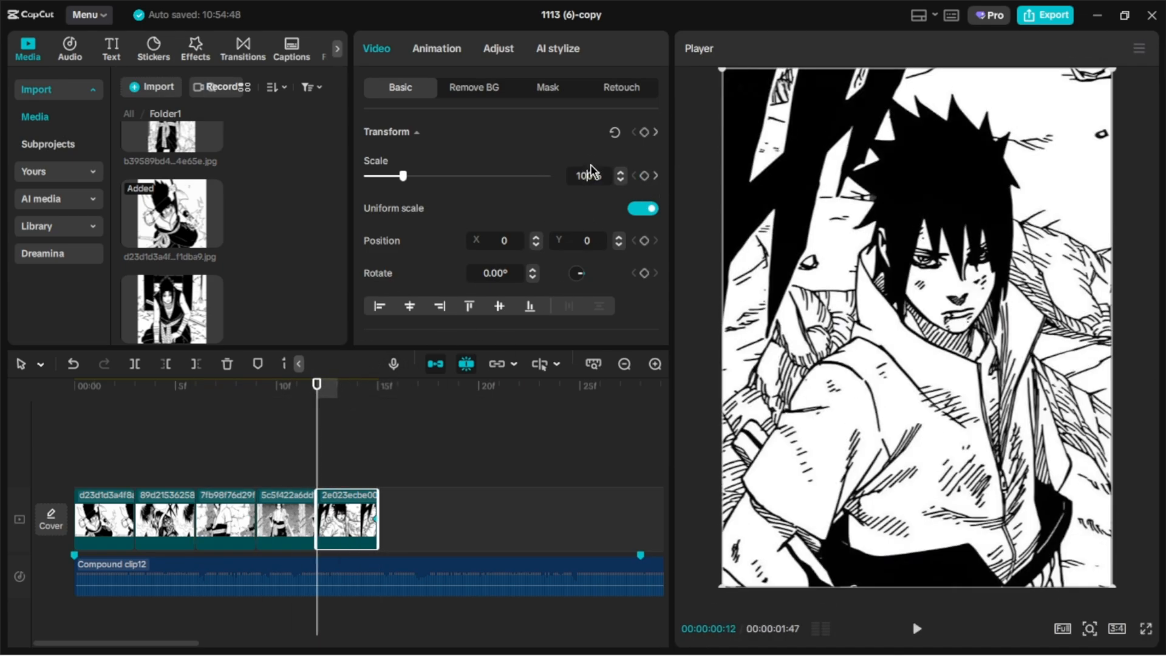
Step: Show the first still's scale curve and apply an ease preset to it
right_click(346, 519)
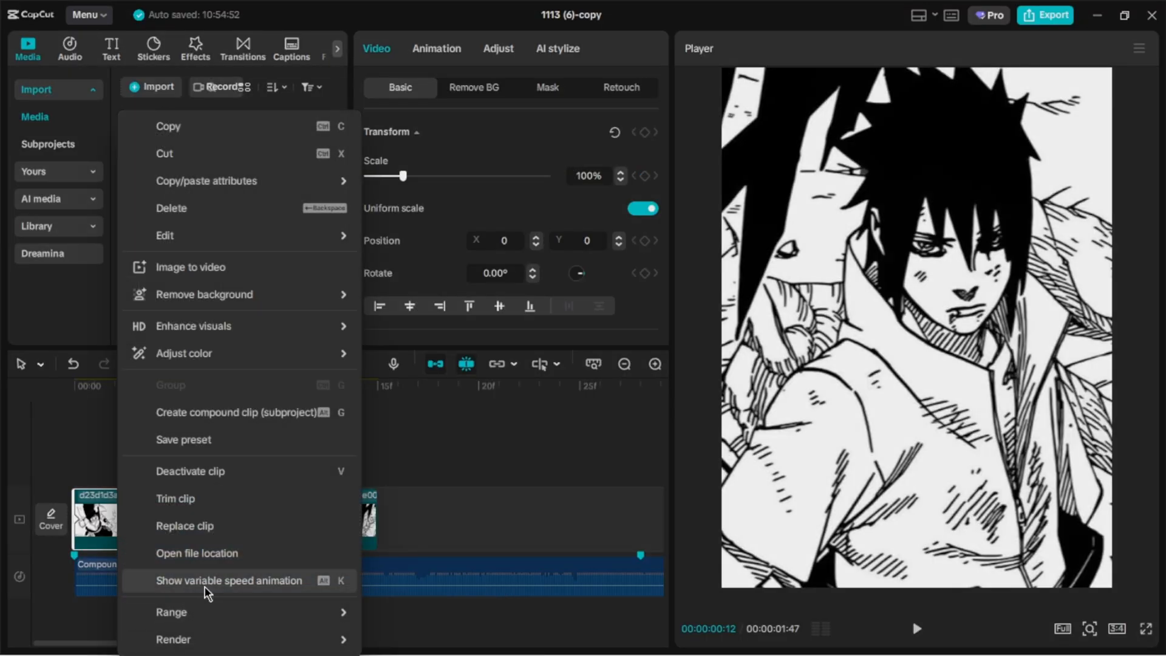
left_click(228, 580)
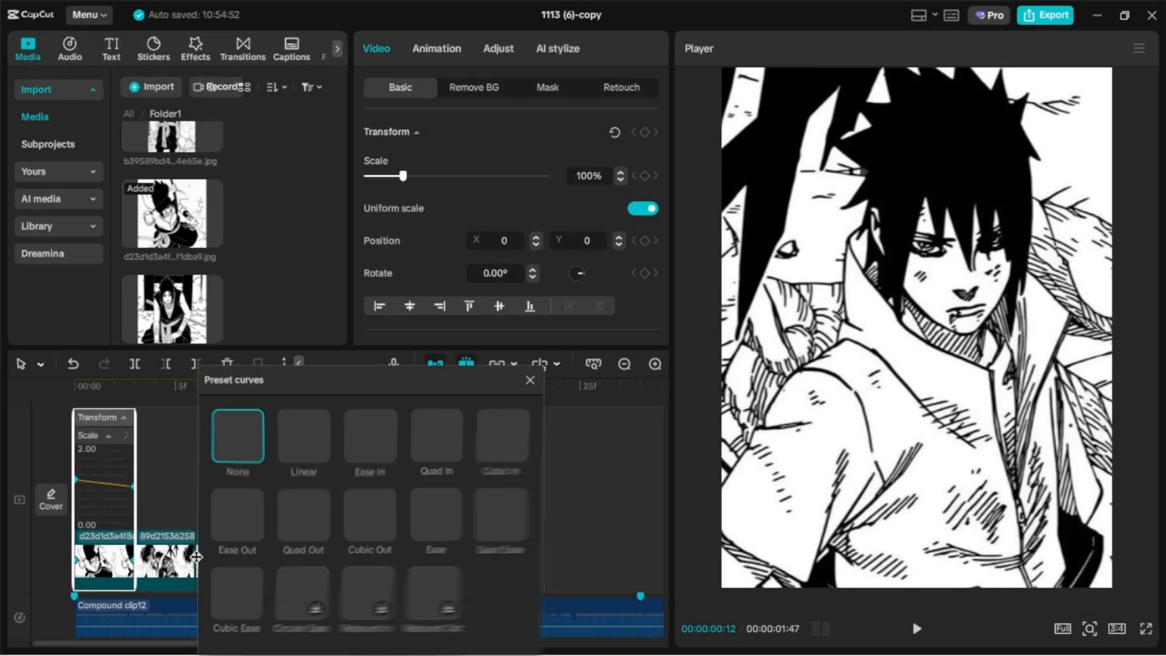
left_click(529, 380)
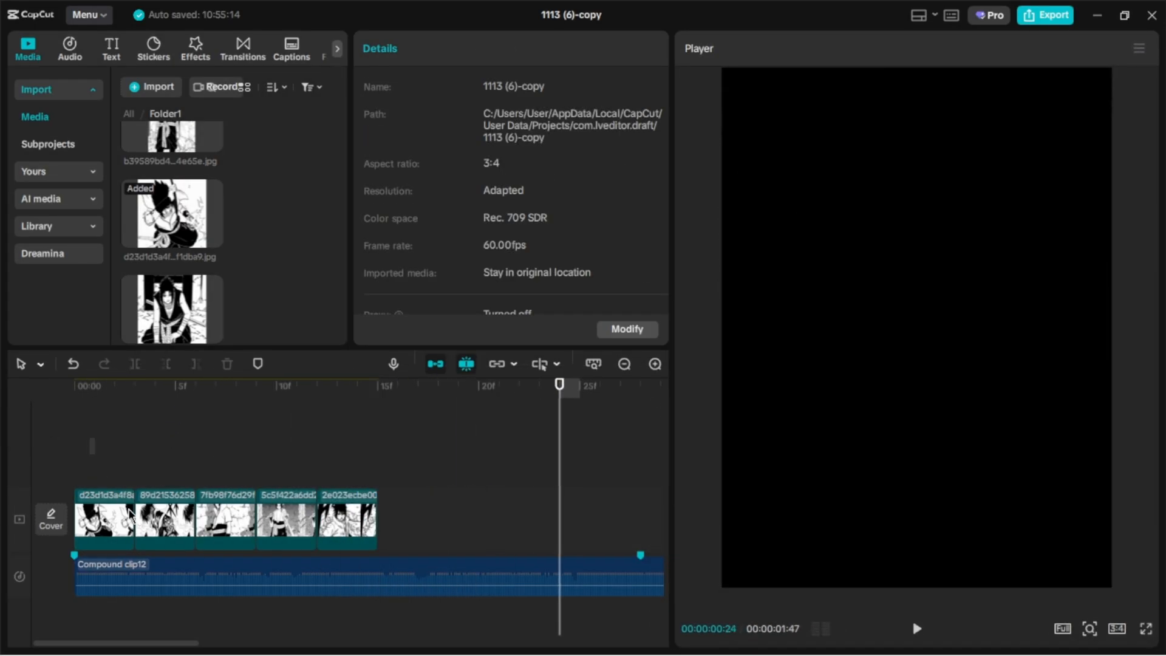
Step: Repeat the compound clip across the audio and layer another clip above it
left_click(224, 519)
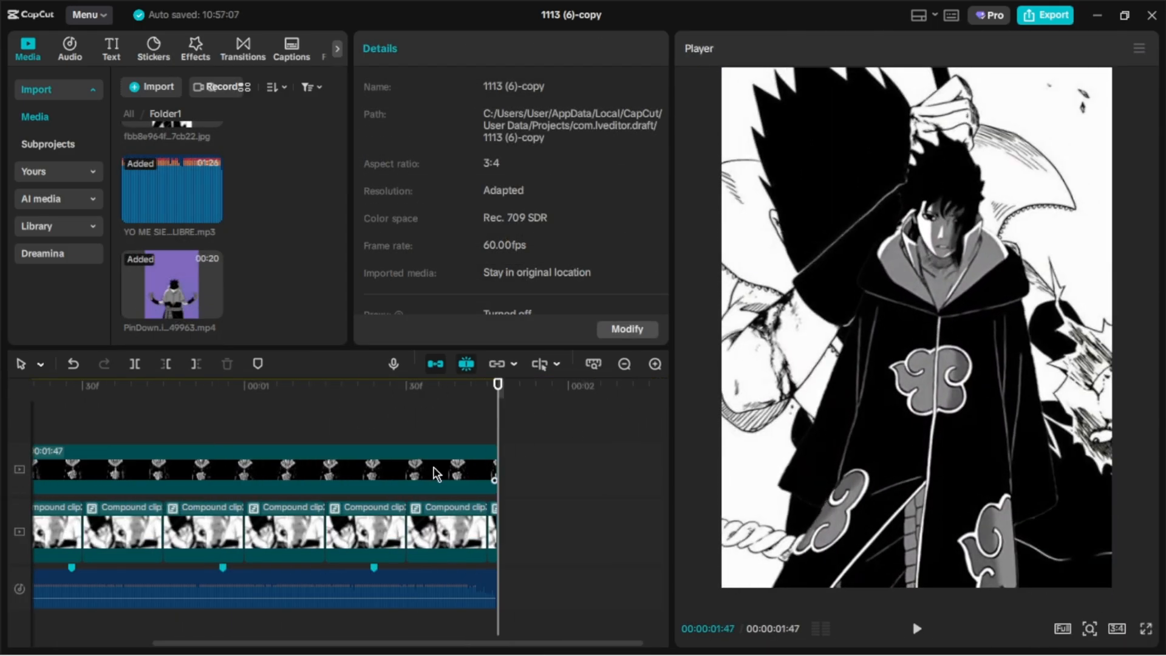
Step: Keyframe the overlay's Position Y from -2683 to 0 with a Cubic Out curve
left_click(260, 469)
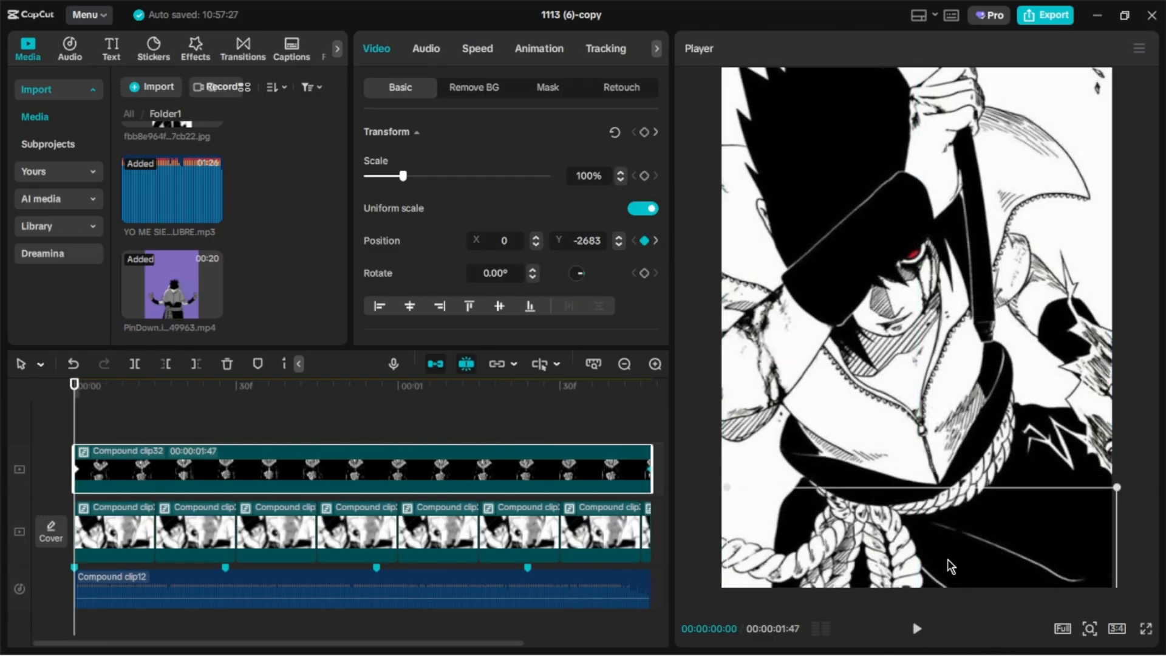
left_click(916, 628)
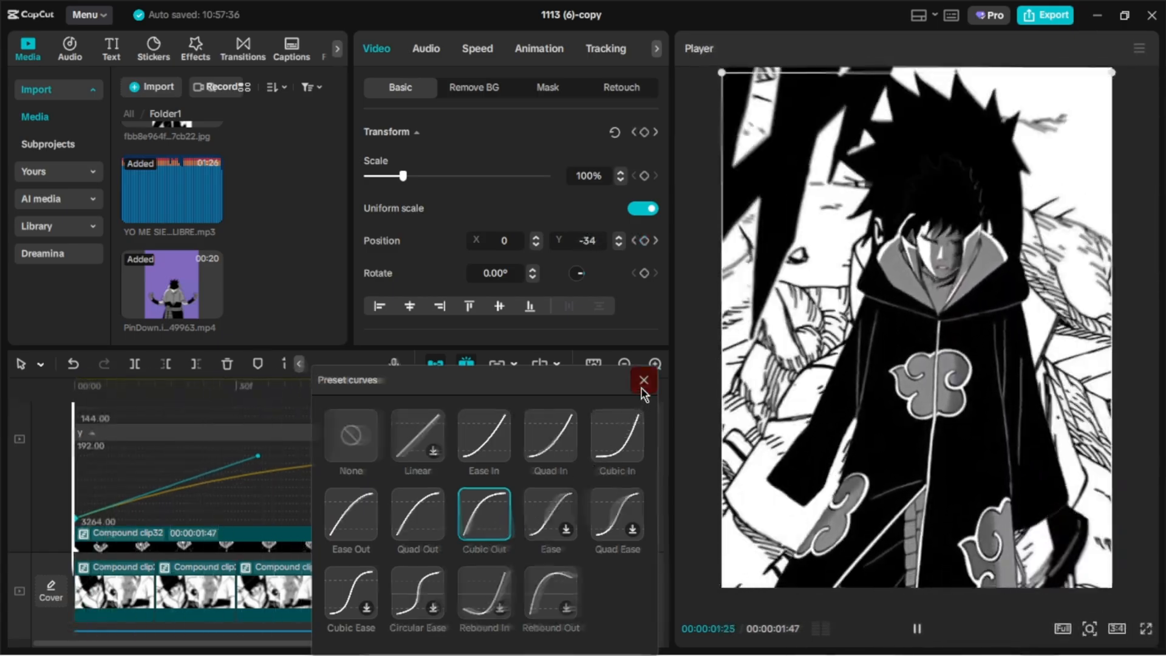
left_click(644, 379)
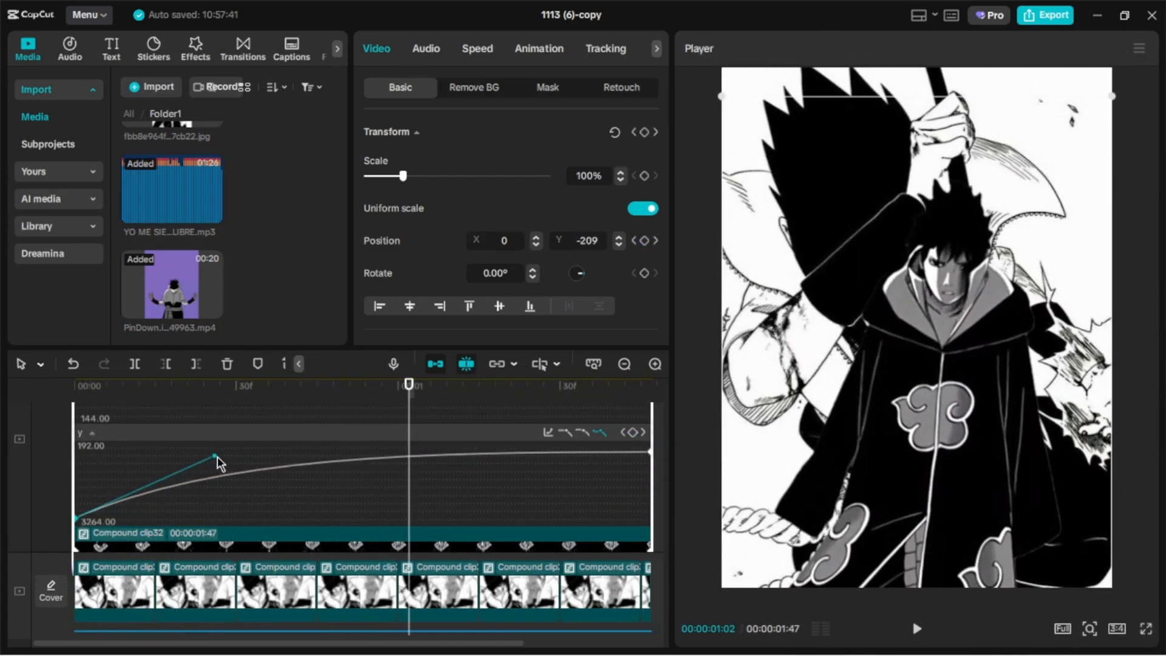
left_click(916, 628)
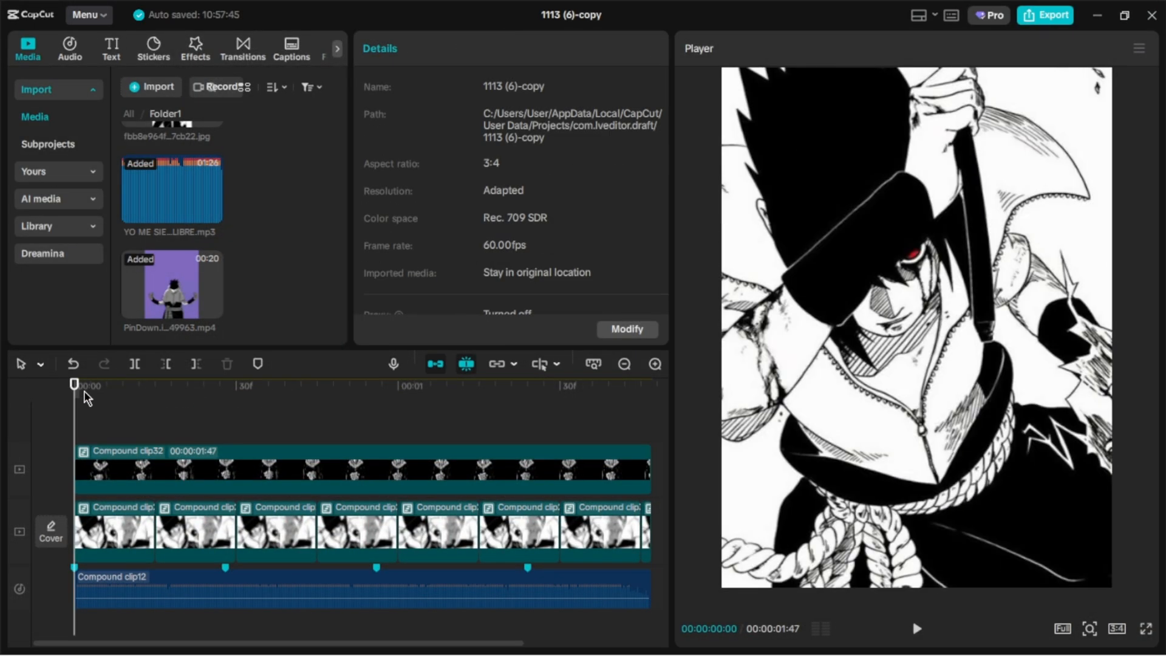
Step: Add Chrome Blur from the Effects library, then search for Vignette
left_click(194, 47)
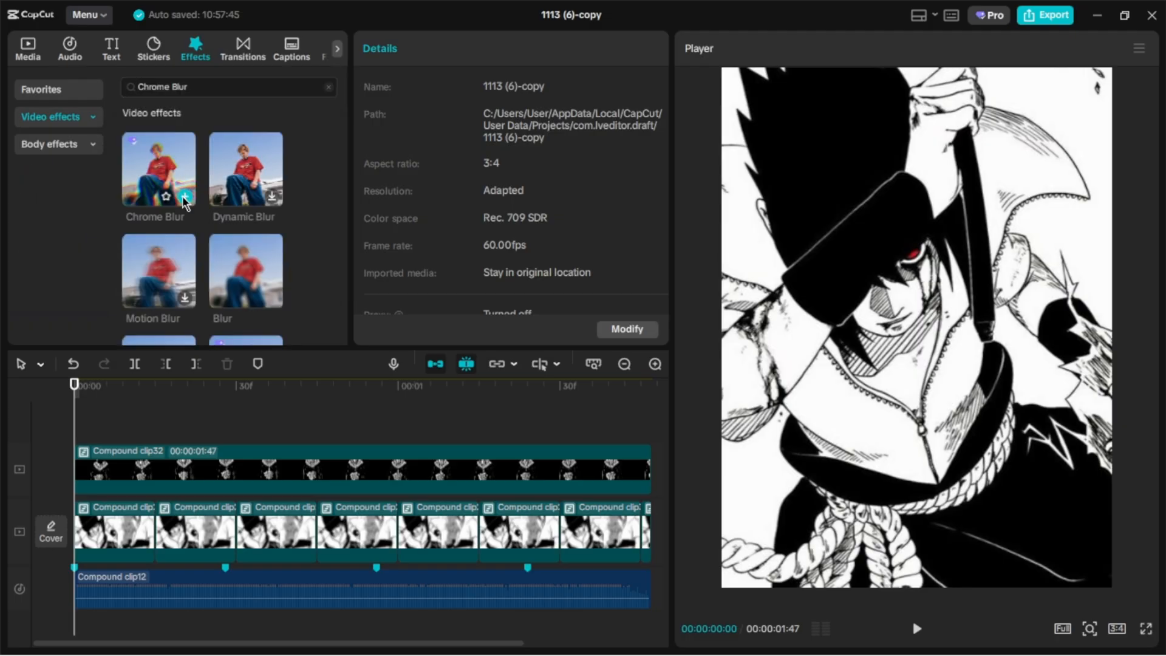
left_click(185, 195)
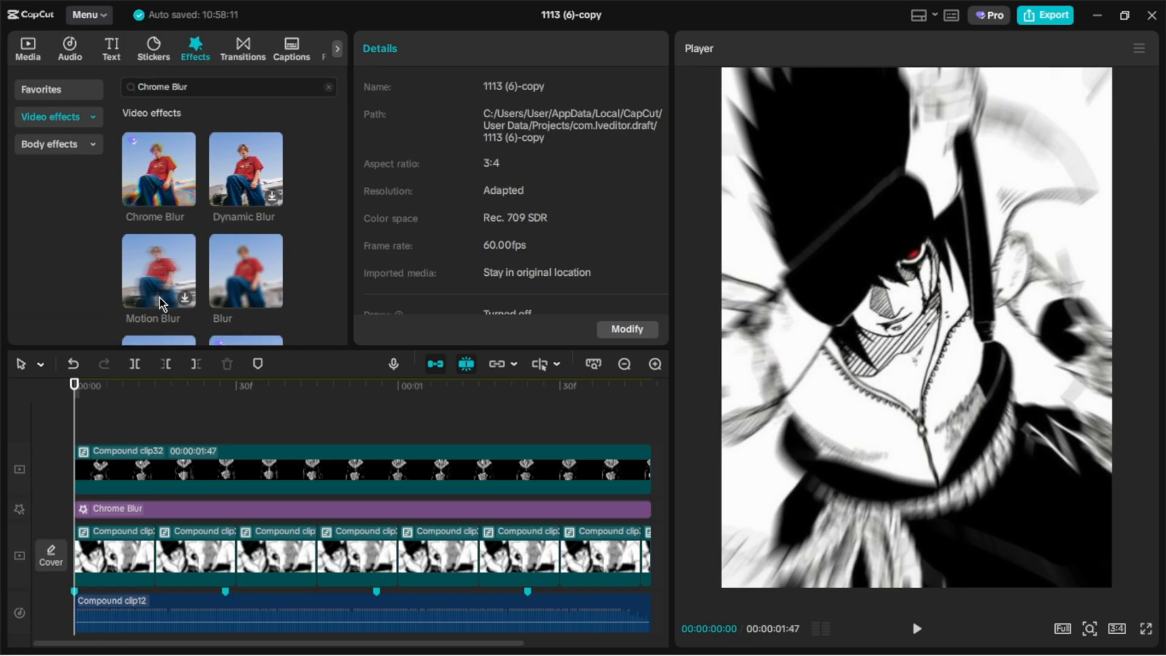
type("Vignette")
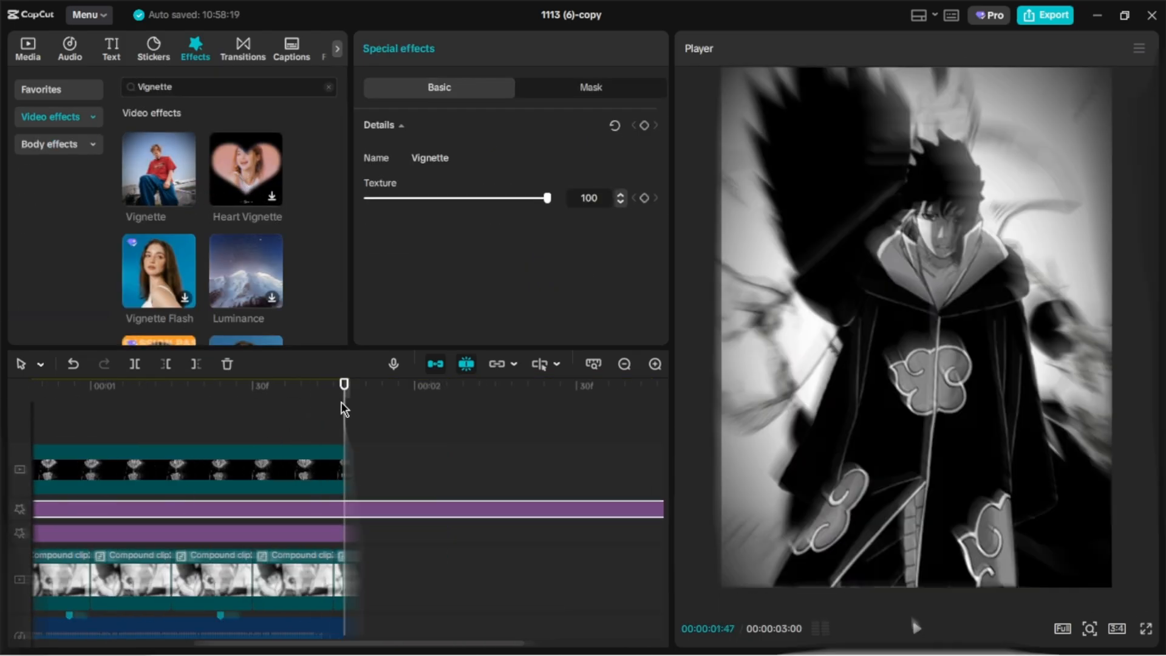
Step: Trim the Vignette effect to end with the clips and merge into a compound clip
left_click_drag(548, 198, 493, 198)
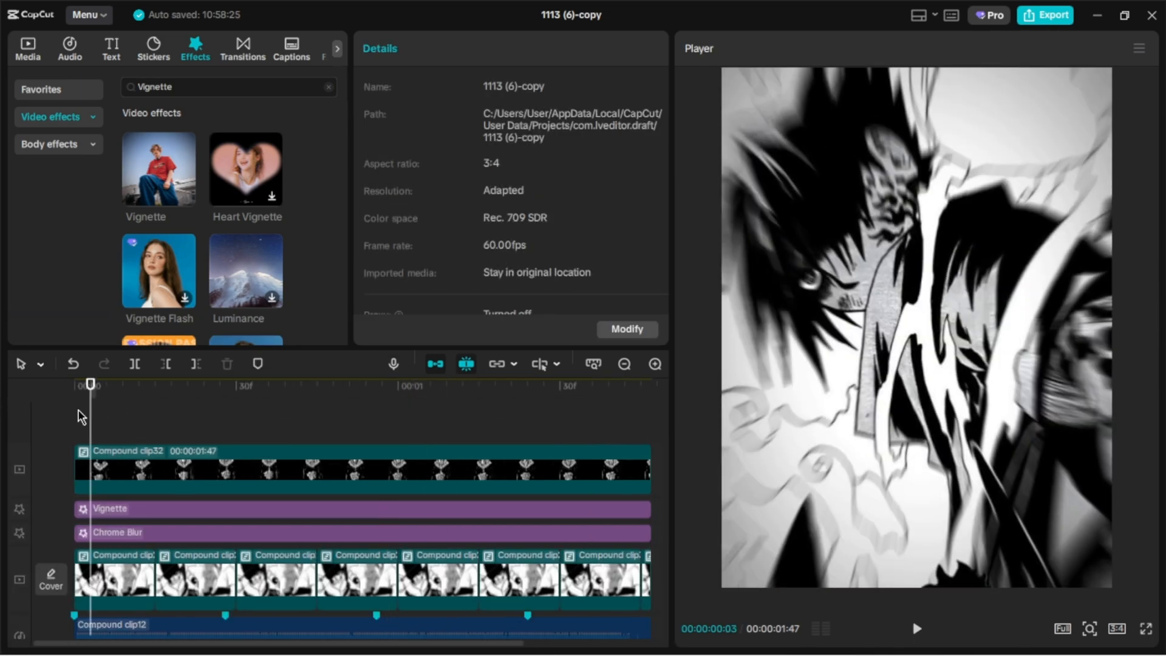
left_click(916, 628)
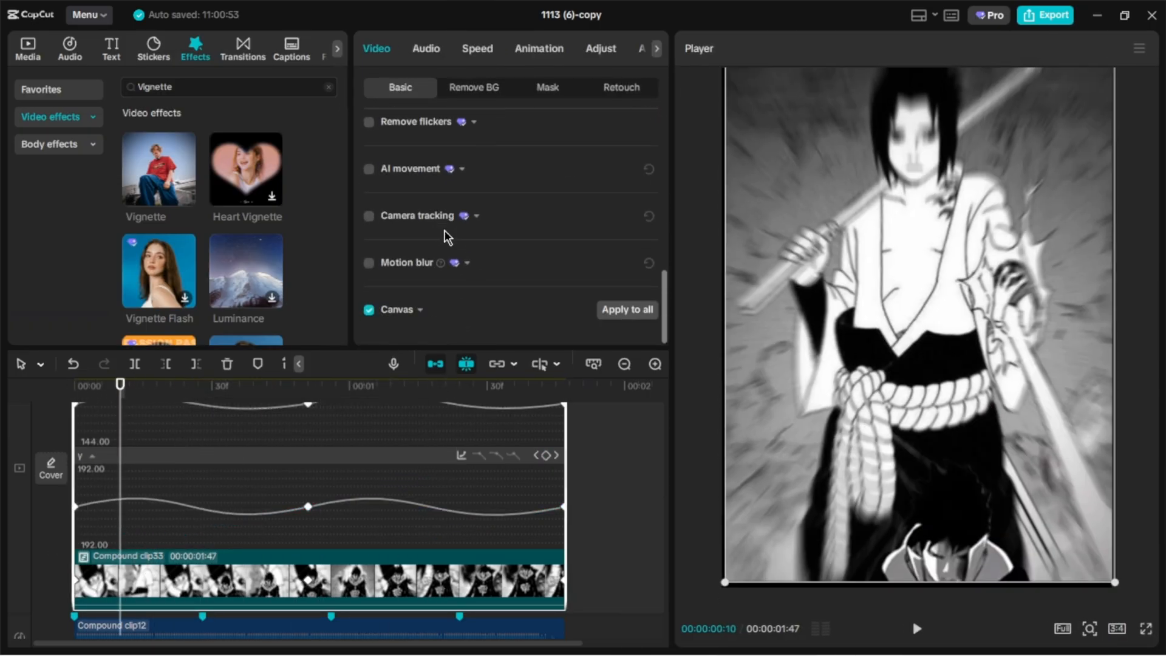
Step: Set the compound clip's background Canvas to Blur
left_click(397, 310)
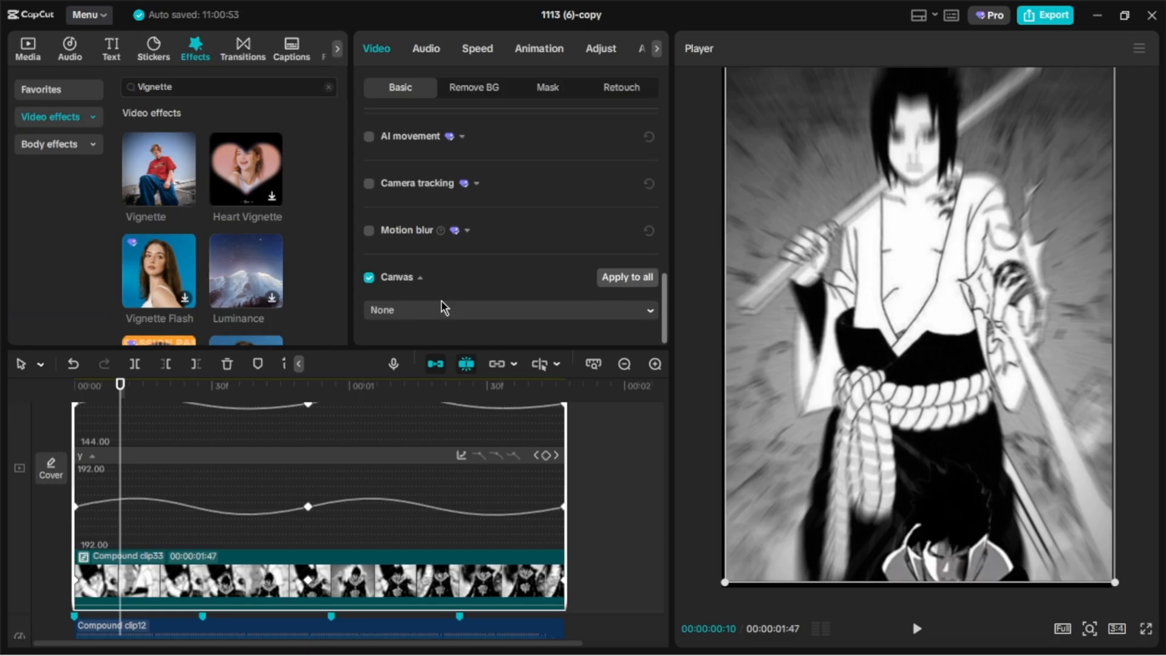
left_click(509, 309)
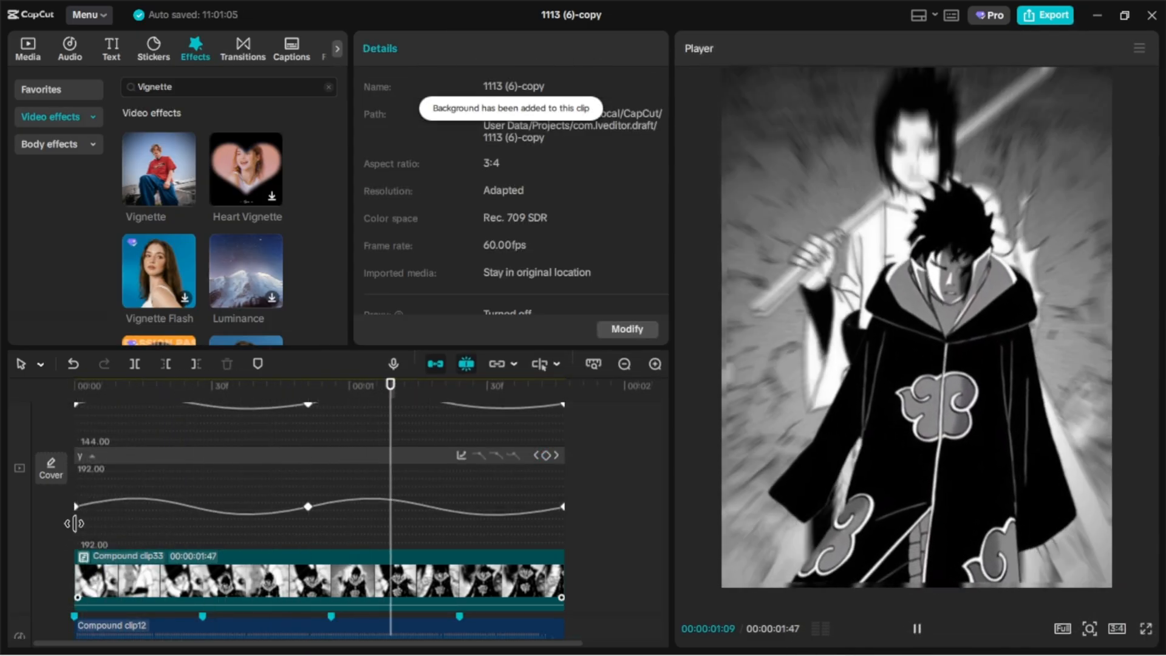
left_click(500, 385)
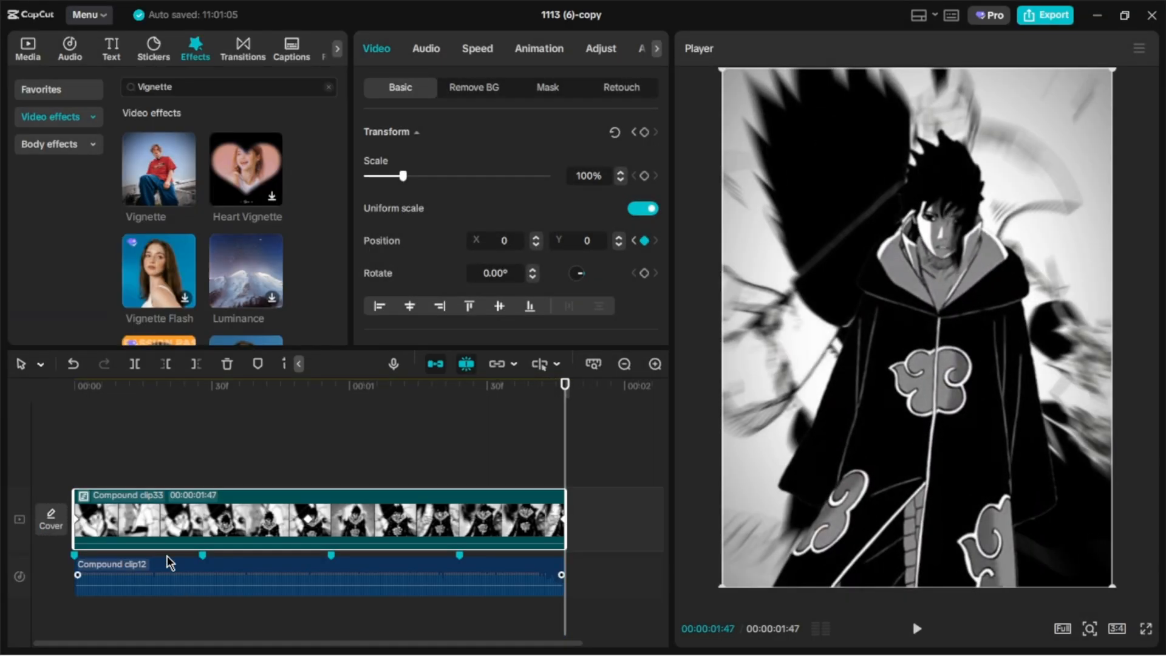
Step: Enable Motion blur on the compound clip and let it process
left_click(203, 386)
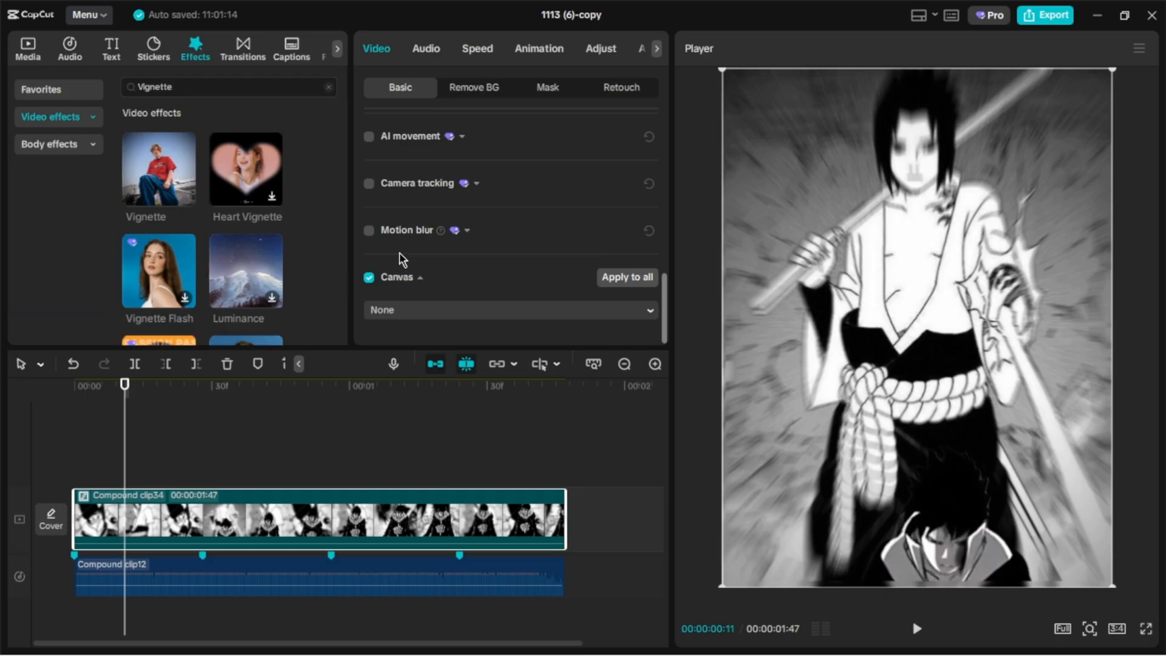
left_click(369, 229)
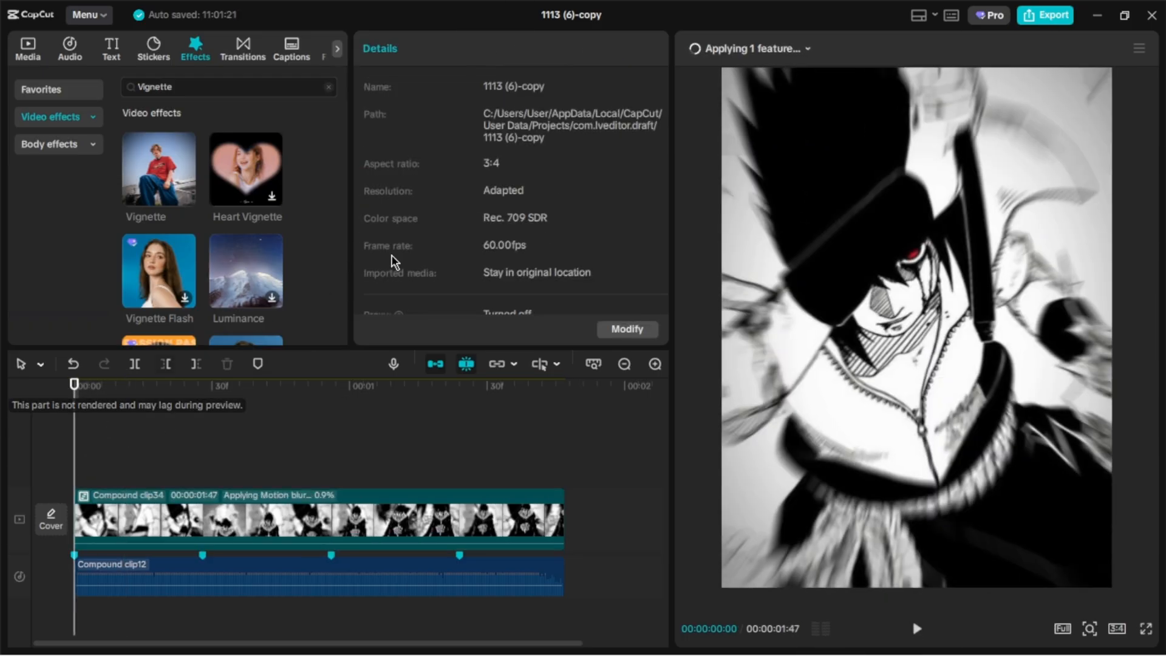
left_click(753, 49)
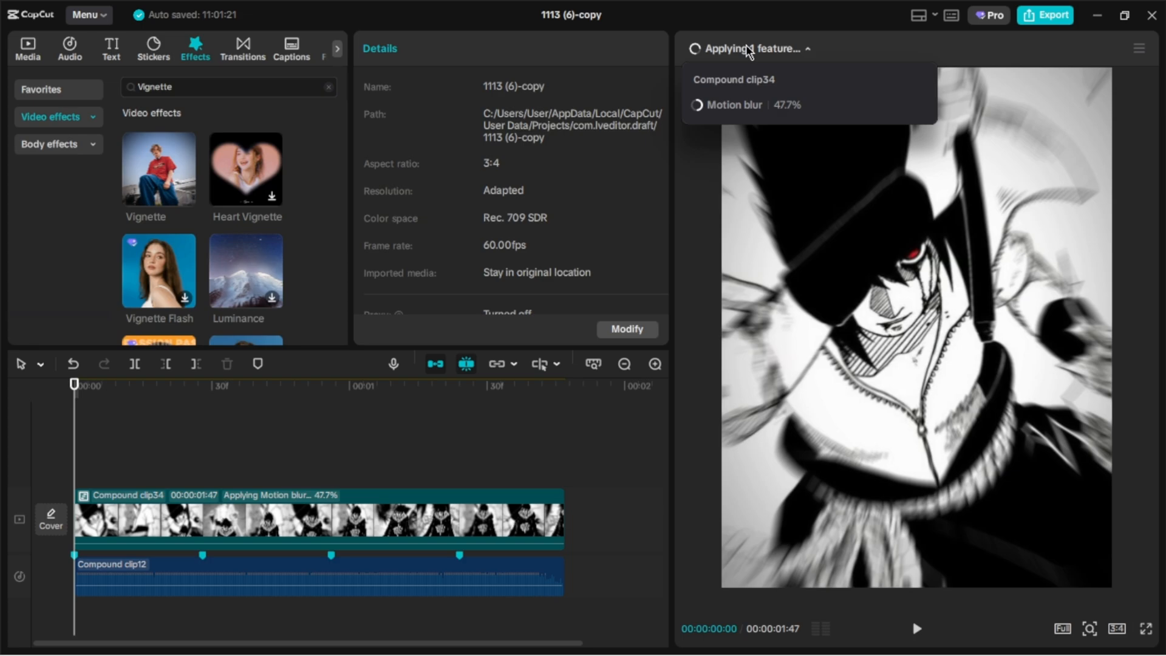